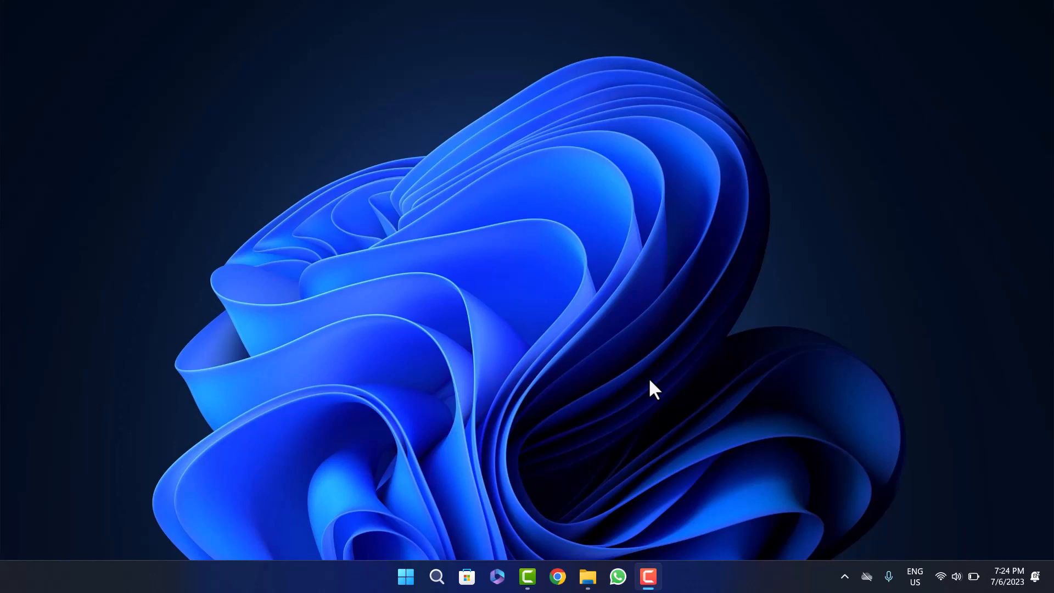
pyautogui.moveTo(564, 425)
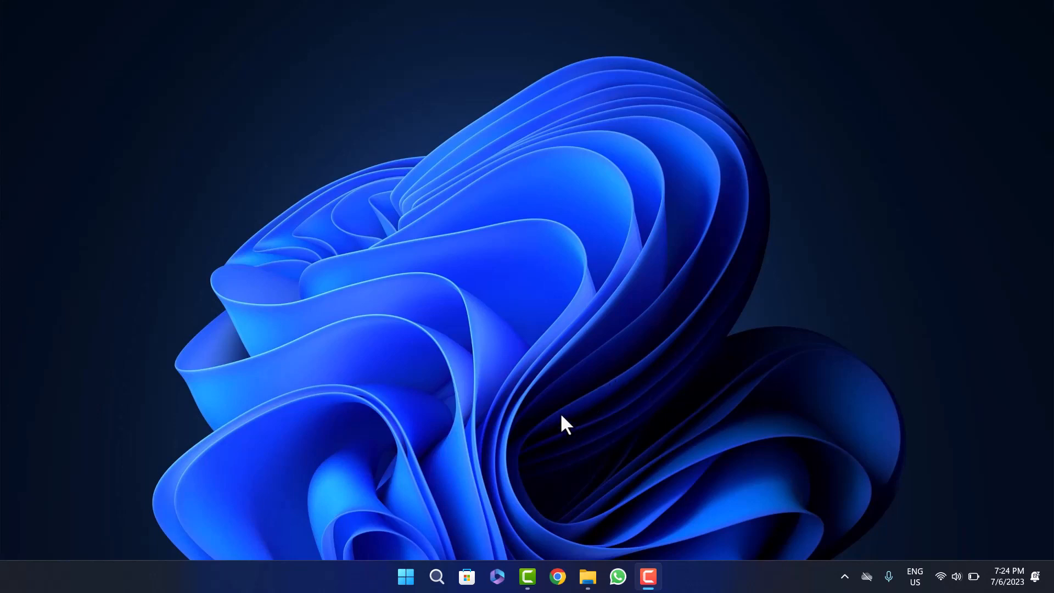
pyautogui.moveTo(580, 462)
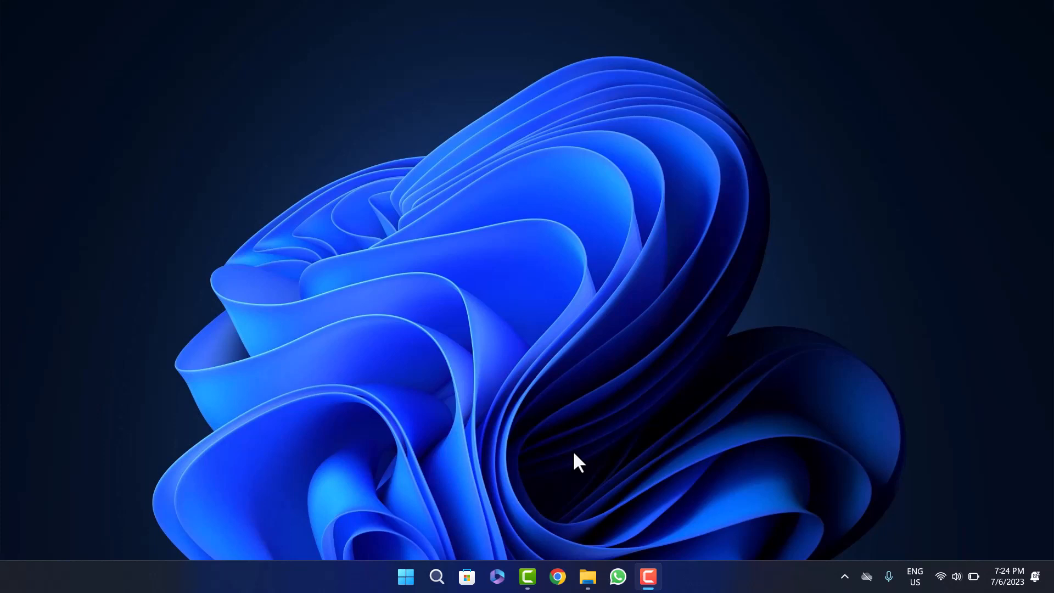
pyautogui.moveTo(563, 438)
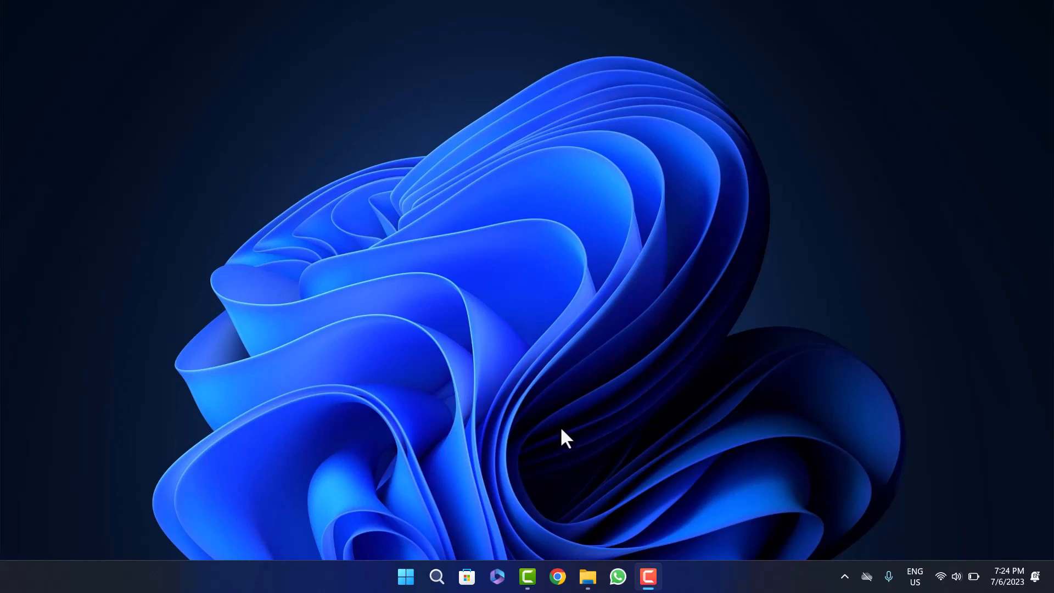
pyautogui.moveTo(582, 547)
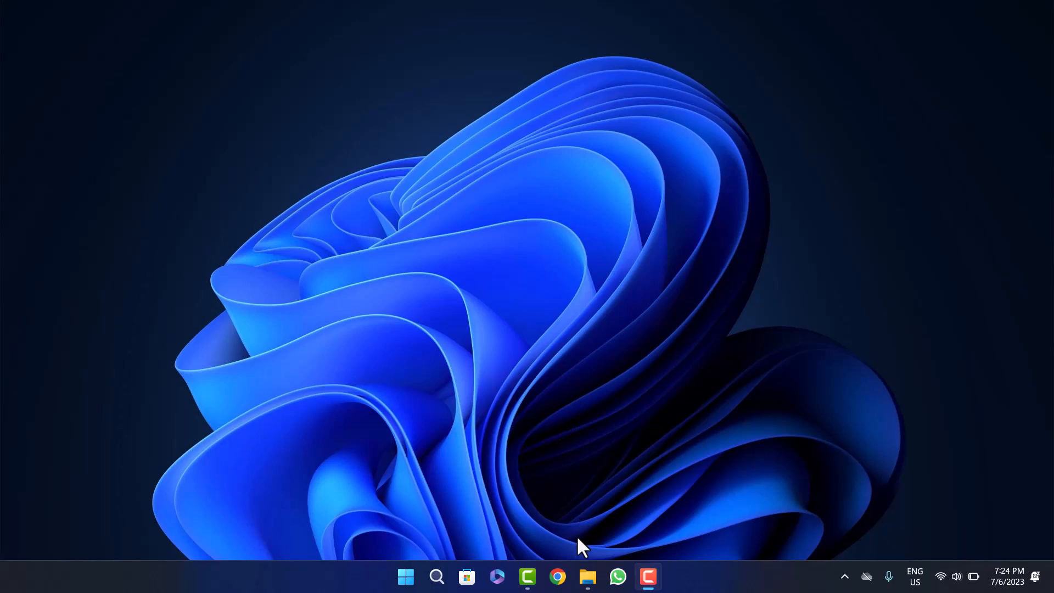
pyautogui.moveTo(586, 576)
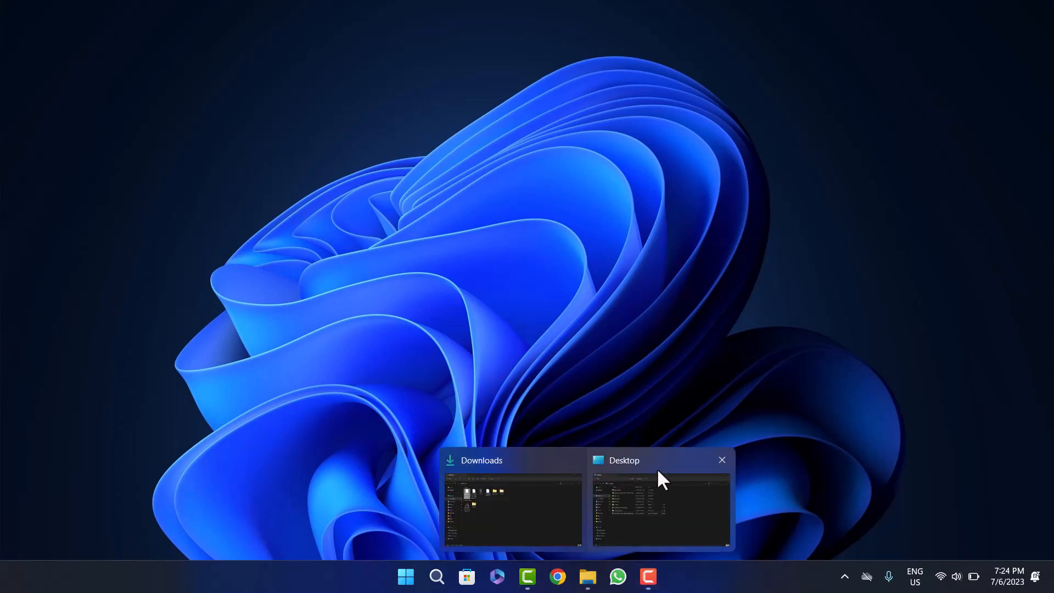
# Browse the Downloads folder holding the presentation files, then minimize File Explorer
pyautogui.click(511, 501)
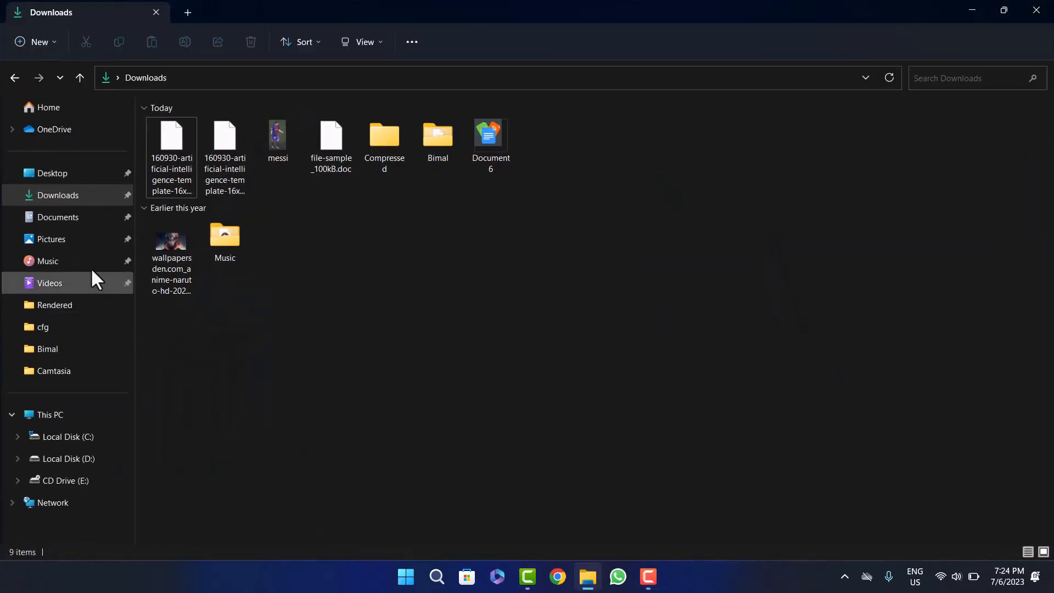
pyautogui.click(224, 145)
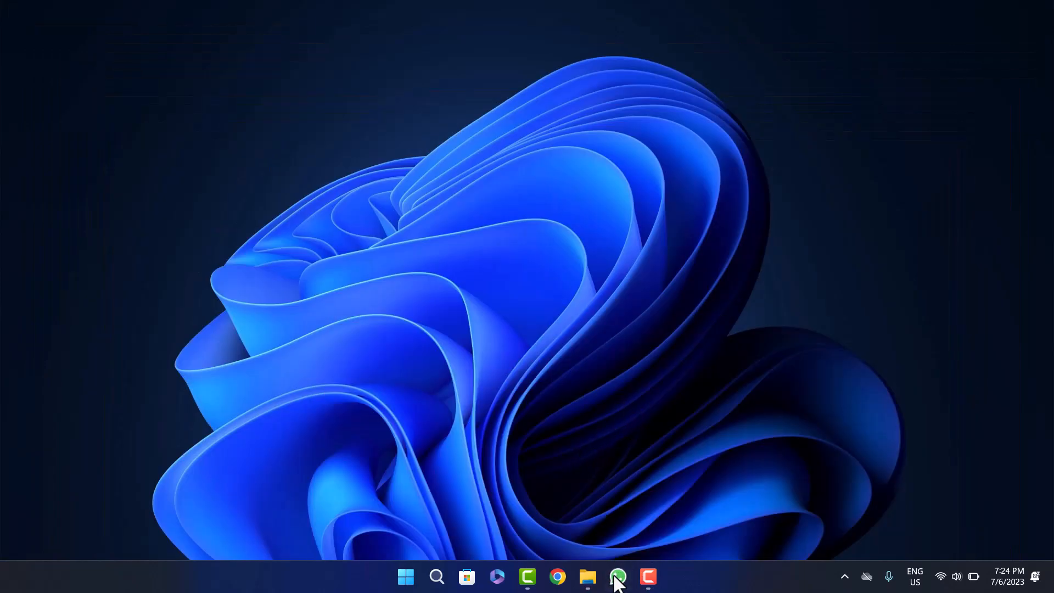
# Launch WhatsApp and enter the 'Ownnn (You)' self-chat with the previously shared files
pyautogui.click(617, 576)
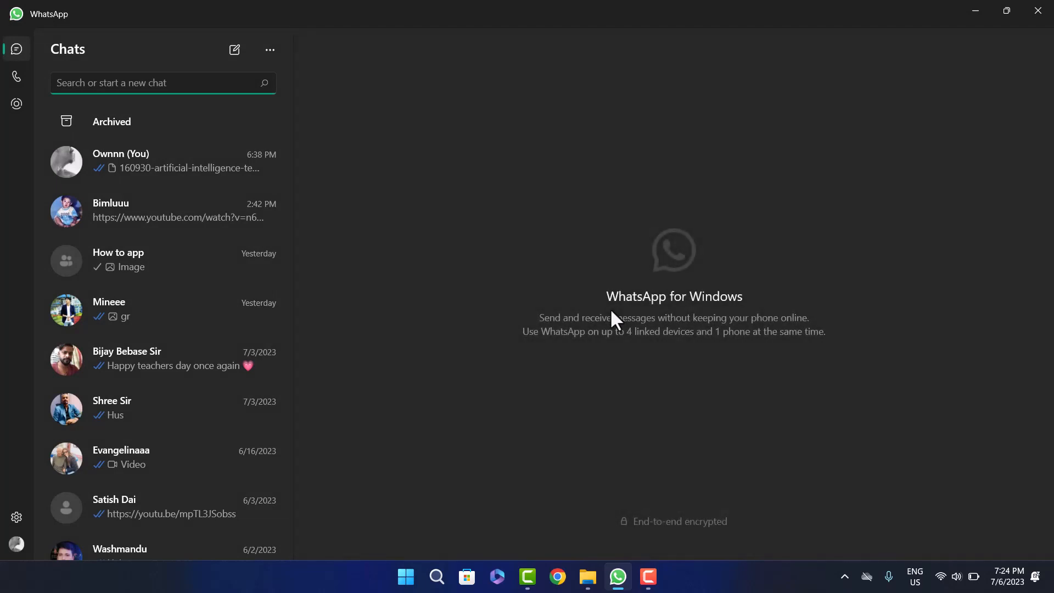
pyautogui.moveTo(528, 250)
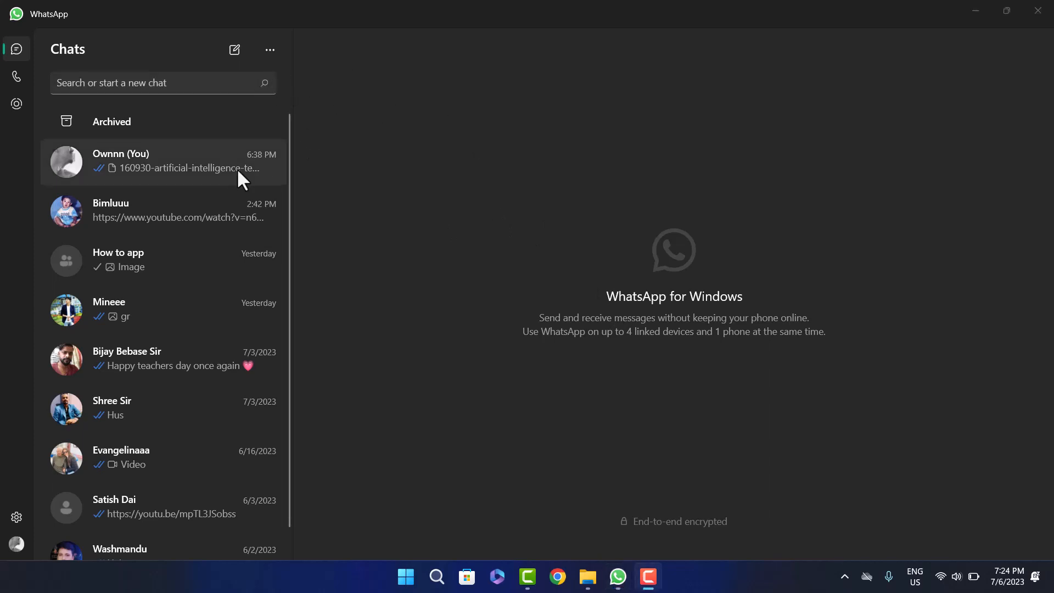
pyautogui.moveTo(392, 190)
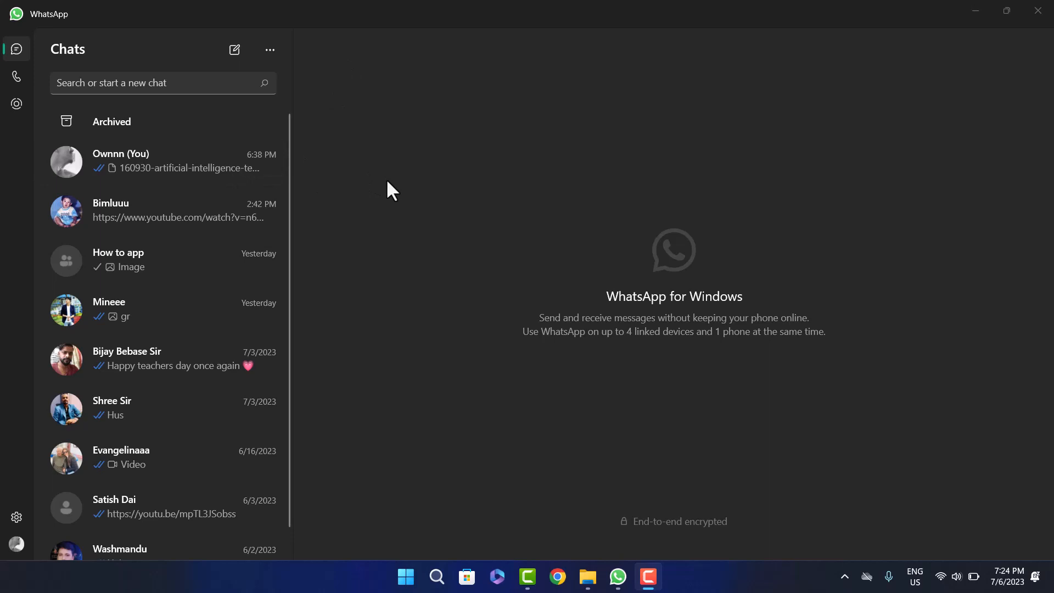
pyautogui.click(162, 161)
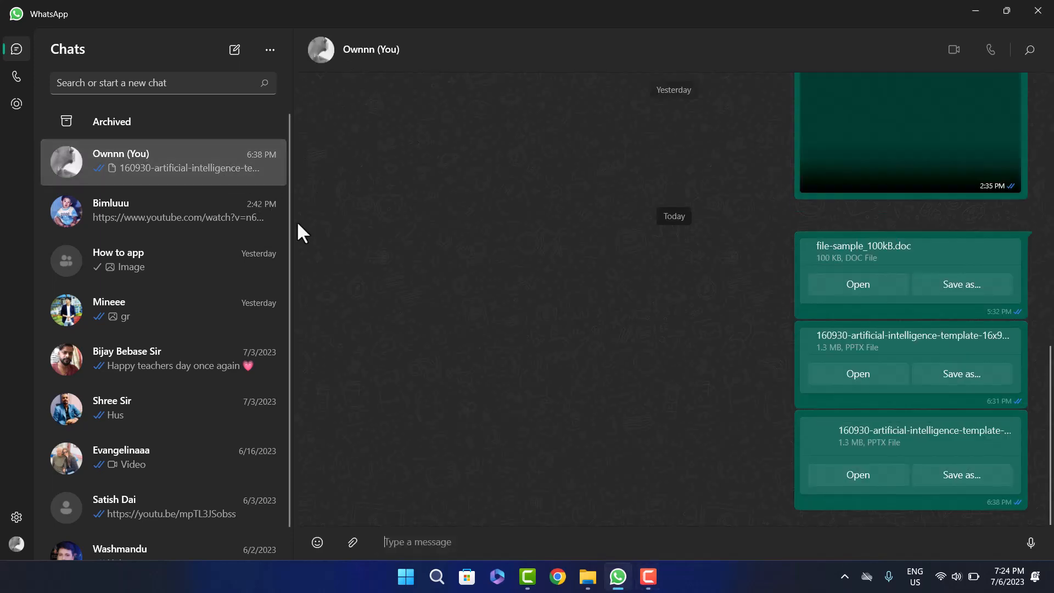
pyautogui.scroll(3)
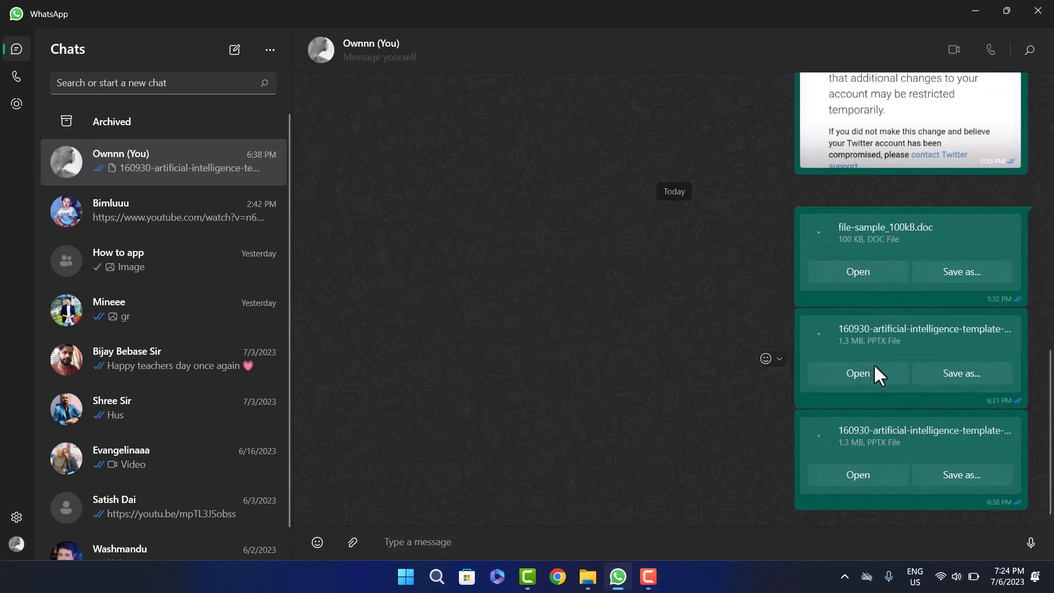
pyautogui.moveTo(468, 508)
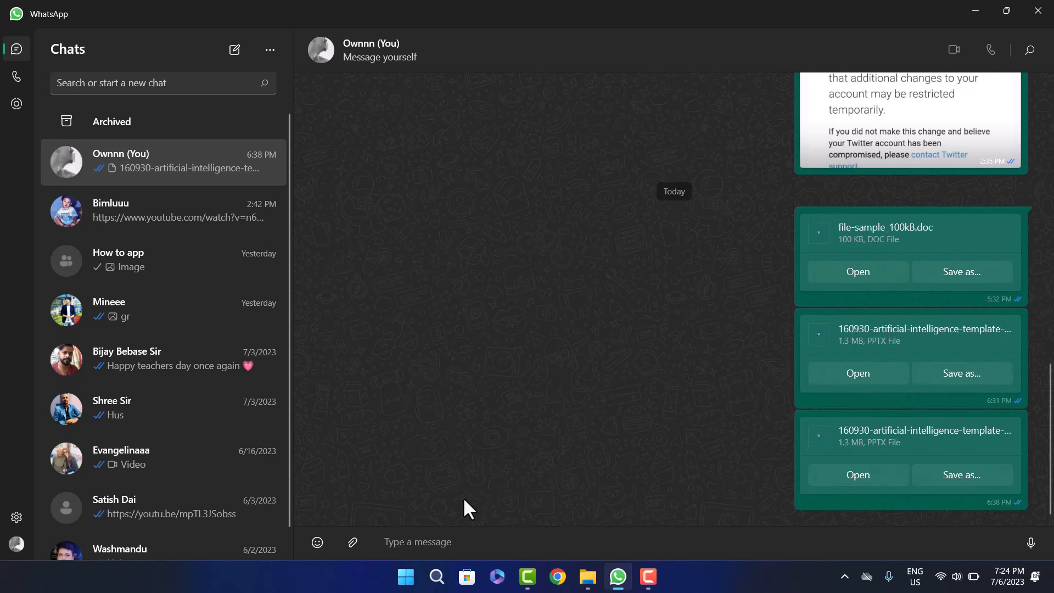
pyautogui.moveTo(352, 542)
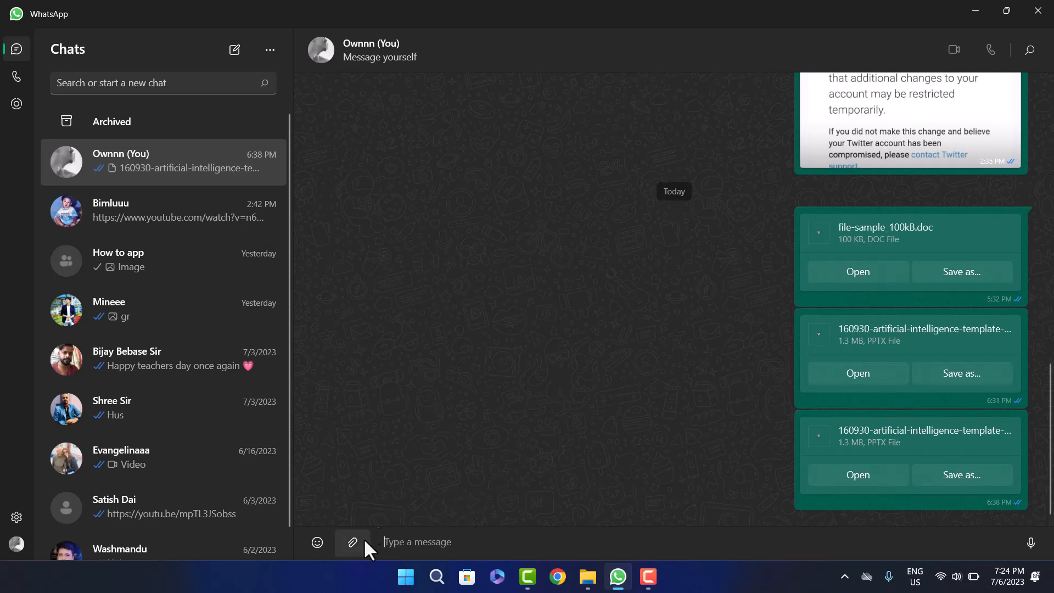
# Attach the PPTX presentation from Downloads as a document, reaching the send preview
pyautogui.click(352, 541)
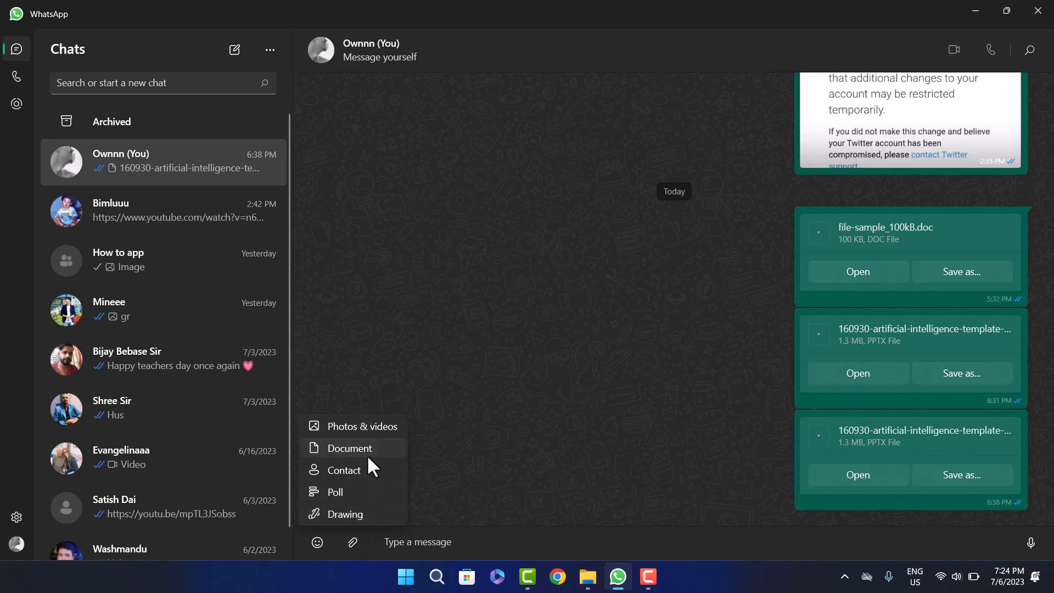
pyautogui.click(349, 448)
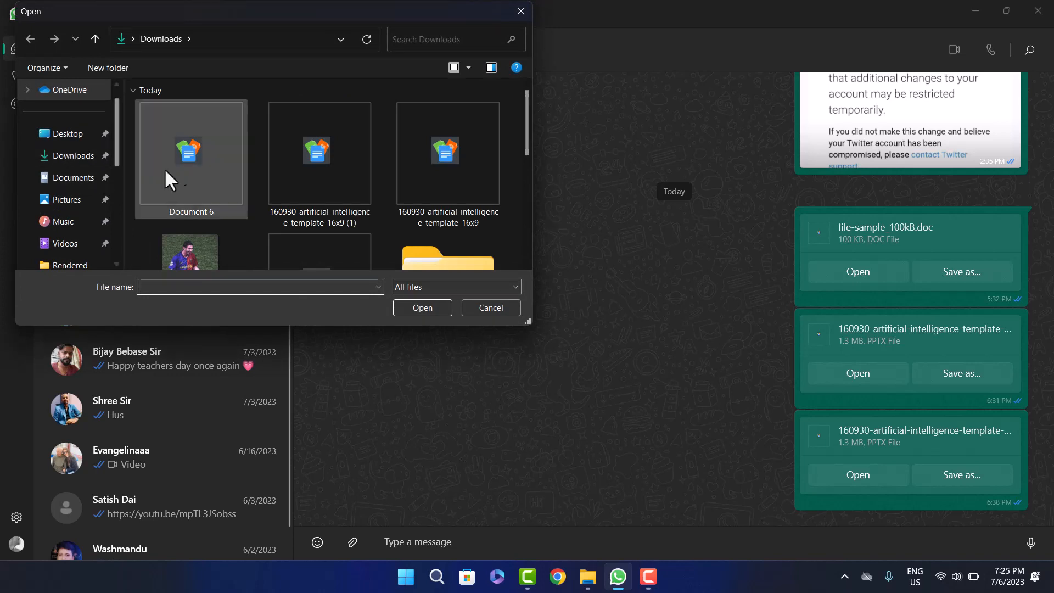
pyautogui.click(320, 153)
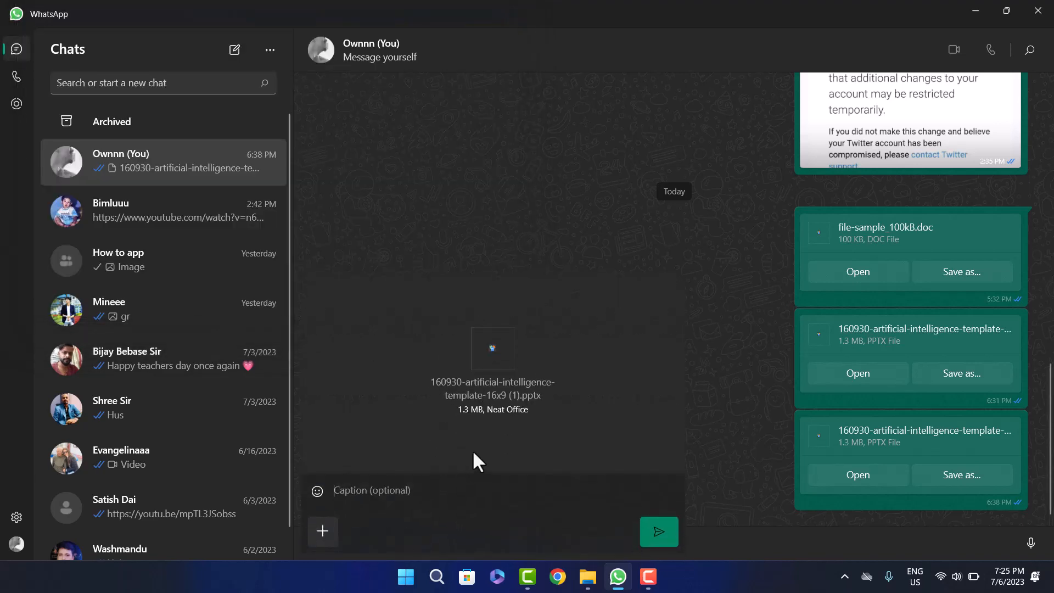
pyautogui.moveTo(535, 409)
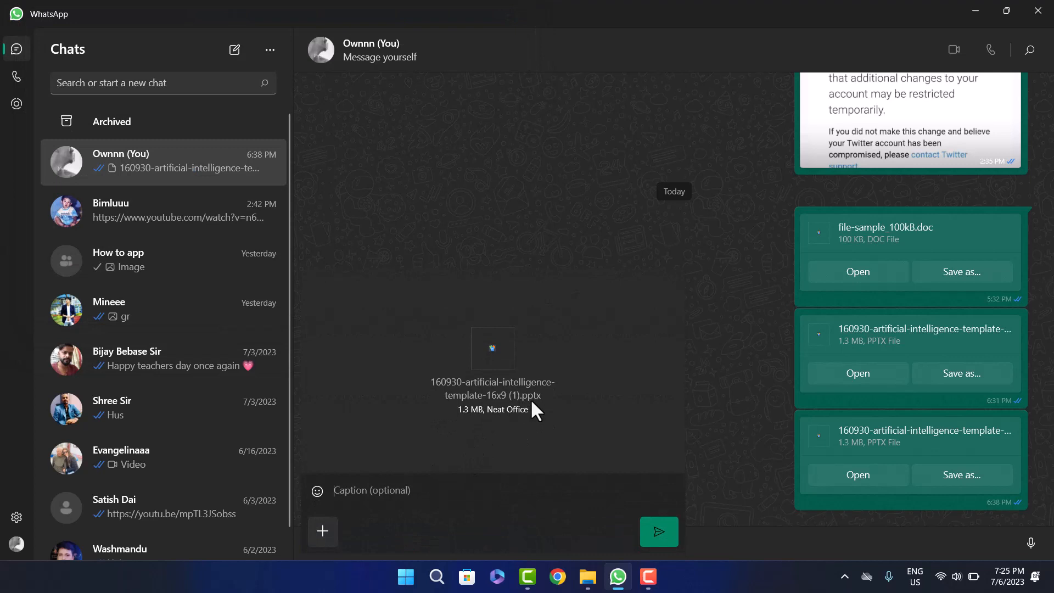
pyautogui.moveTo(602, 486)
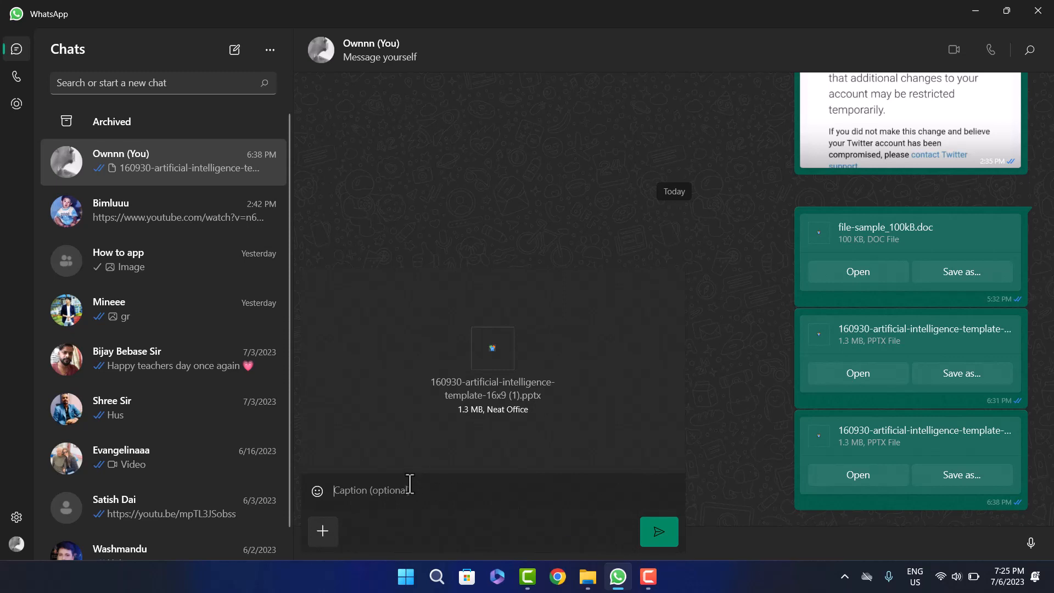
# Send 160930-artificial-intelligence-template-16x9 (1).pptx with the caption 'rwg'
pyautogui.write('rwg')
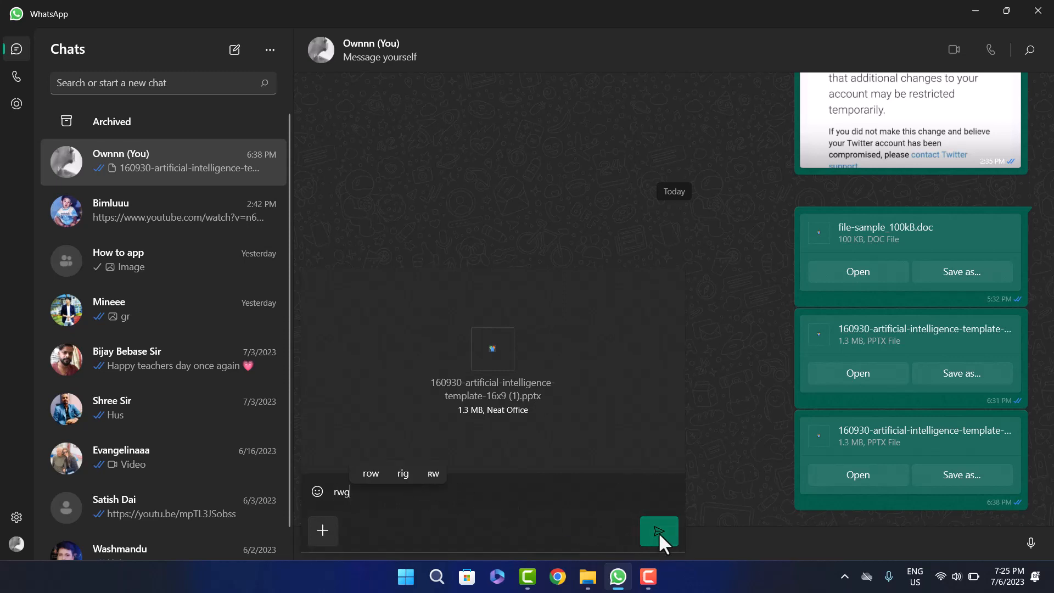
pyautogui.click(657, 530)
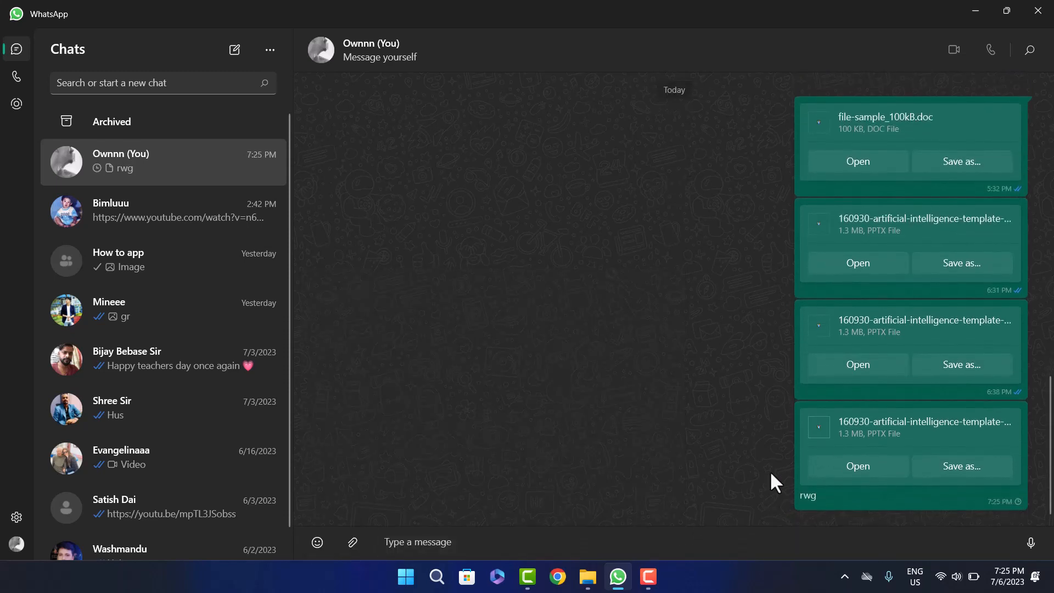
pyautogui.moveTo(789, 477)
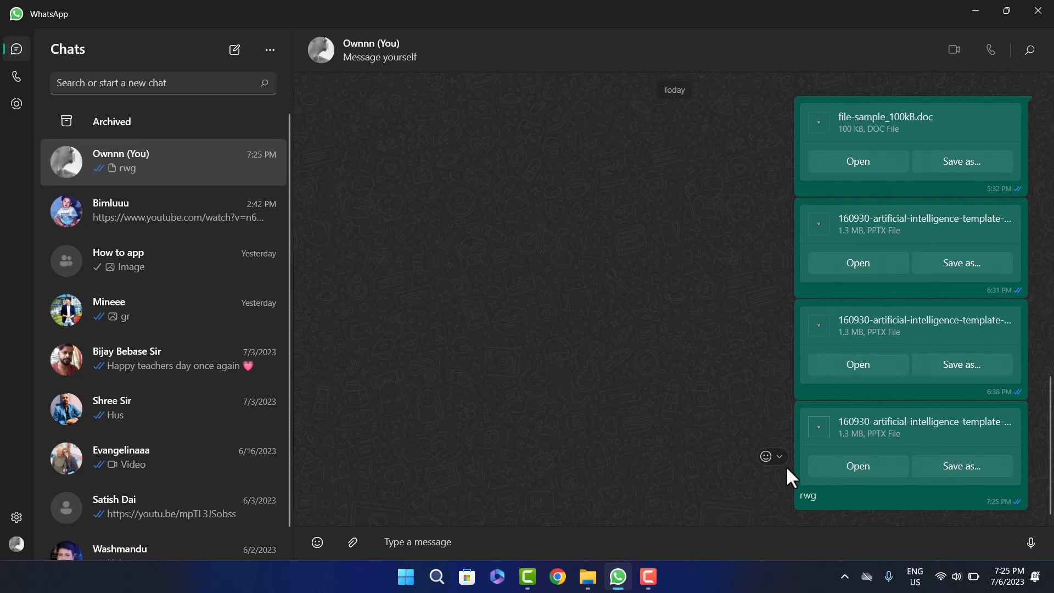
pyautogui.moveTo(779, 468)
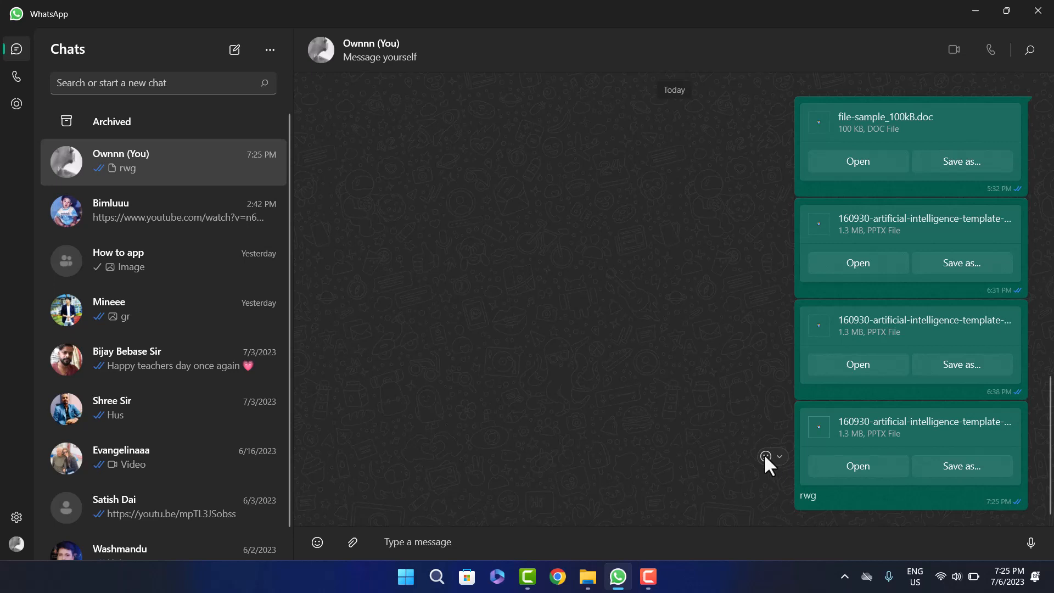
pyautogui.moveTo(766, 464)
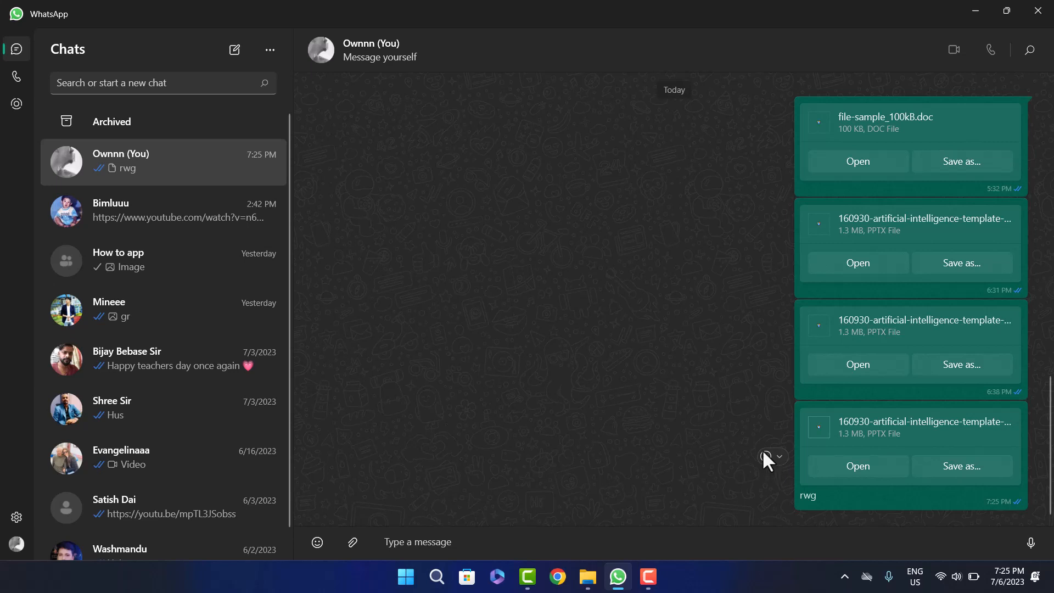
pyautogui.moveTo(682, 175)
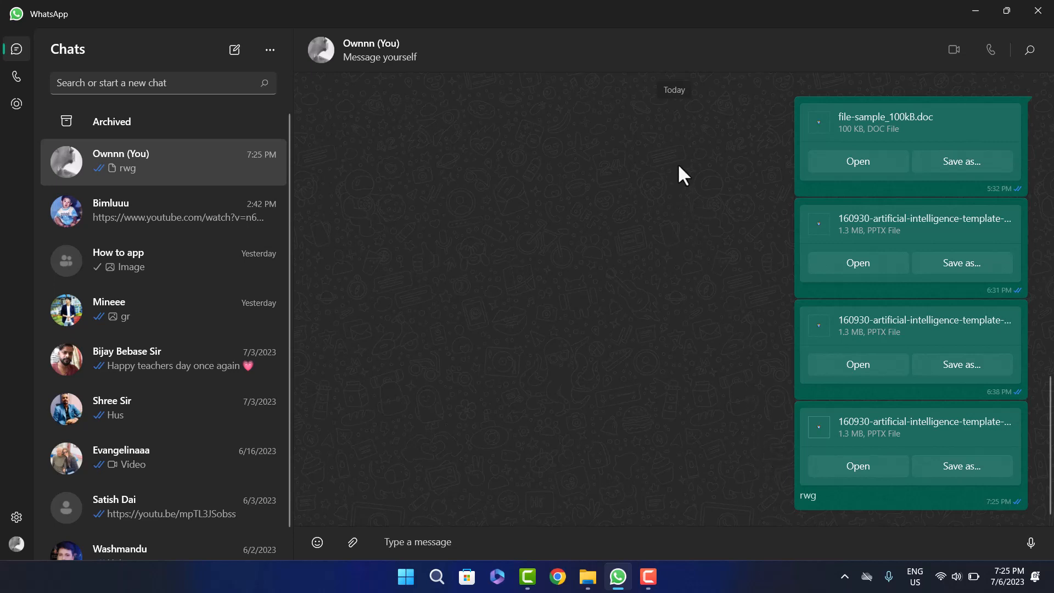